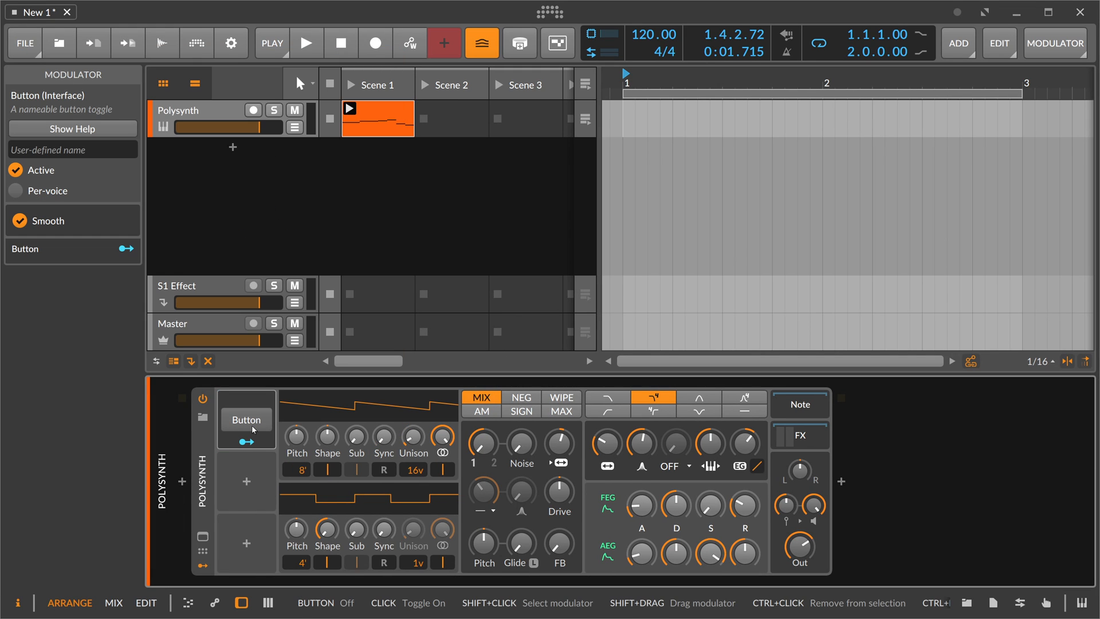
# Step: Map the Button modulator to the Polysynth's Filter Frequency knob at +50.00
pyautogui.click(246, 419)
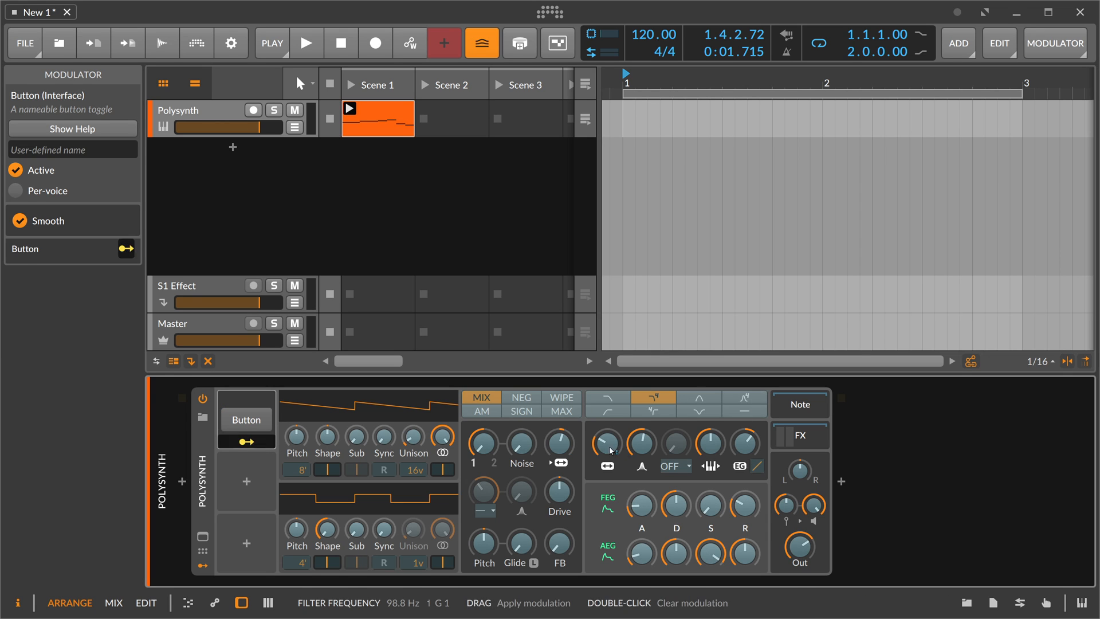
pyautogui.moveTo(605, 446); pyautogui.dragTo(605, 432)
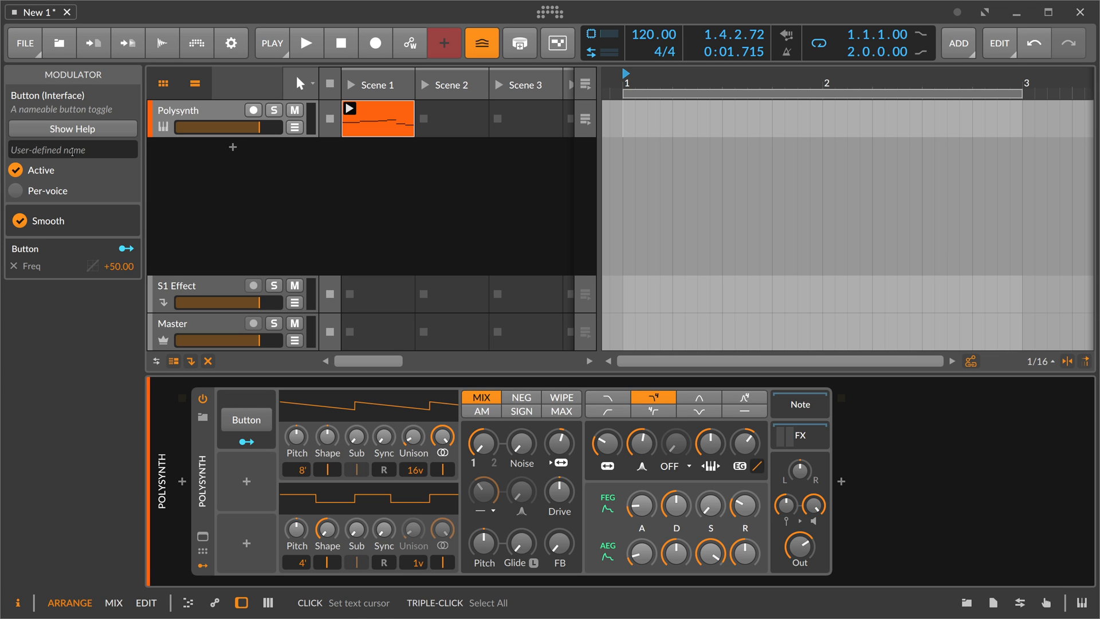
# Step: Name the Button modulator 'Cutoff' and switch it on to raise the filter frequency
pyautogui.click(49, 149)
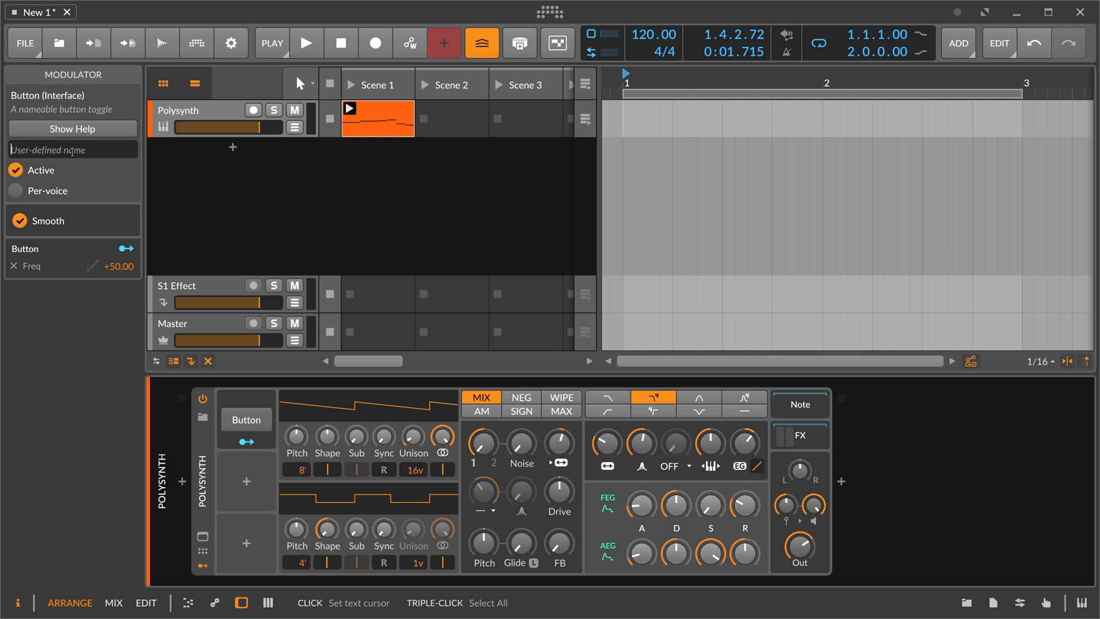
pyautogui.write('Cutoif')
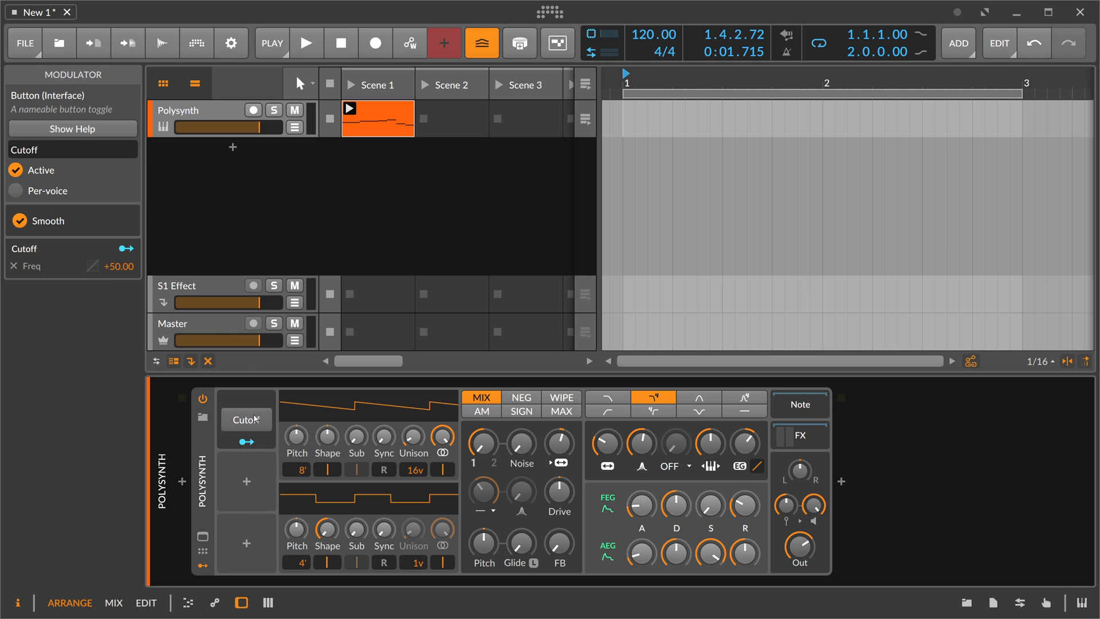
pyautogui.moveTo(247, 419)
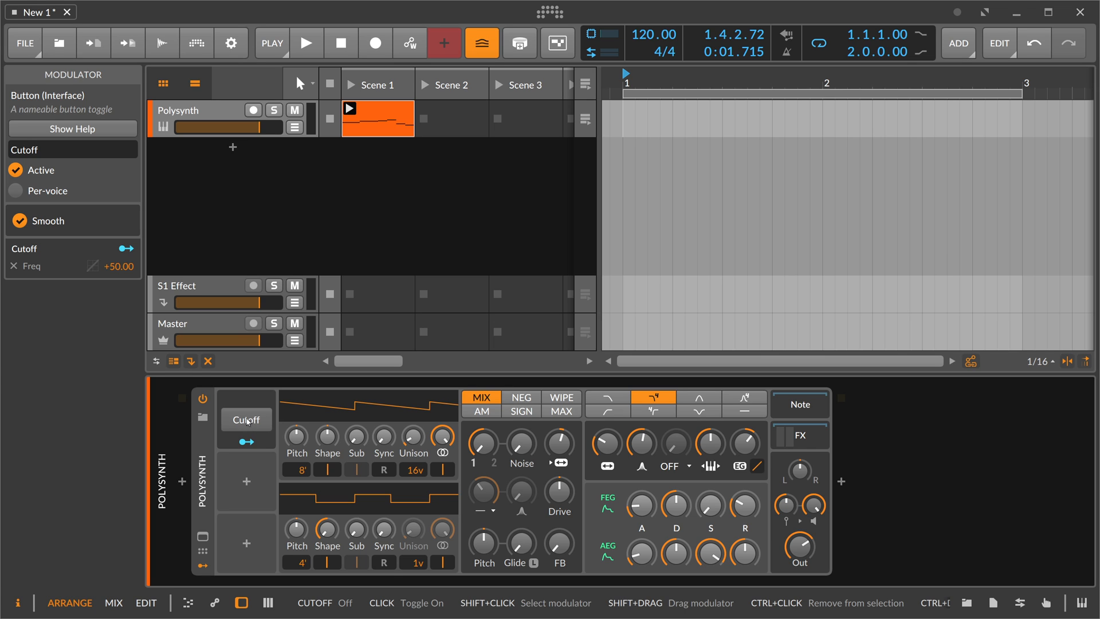
pyautogui.click(246, 419)
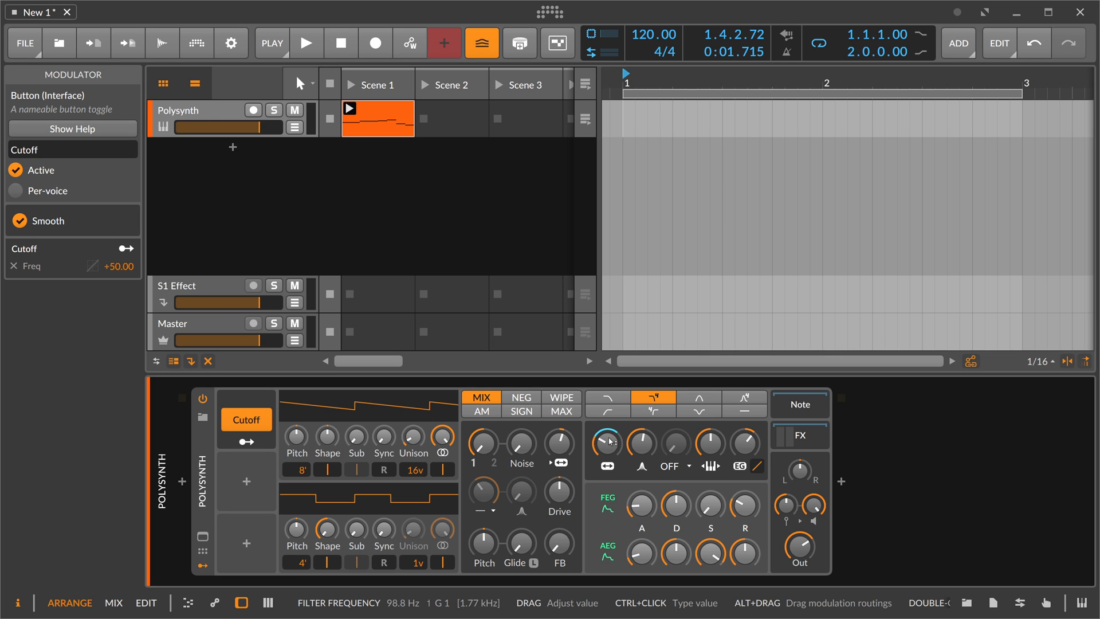
# Step: Insert a second Button modulator in the empty slot and name it 'second'
pyautogui.click(246, 481)
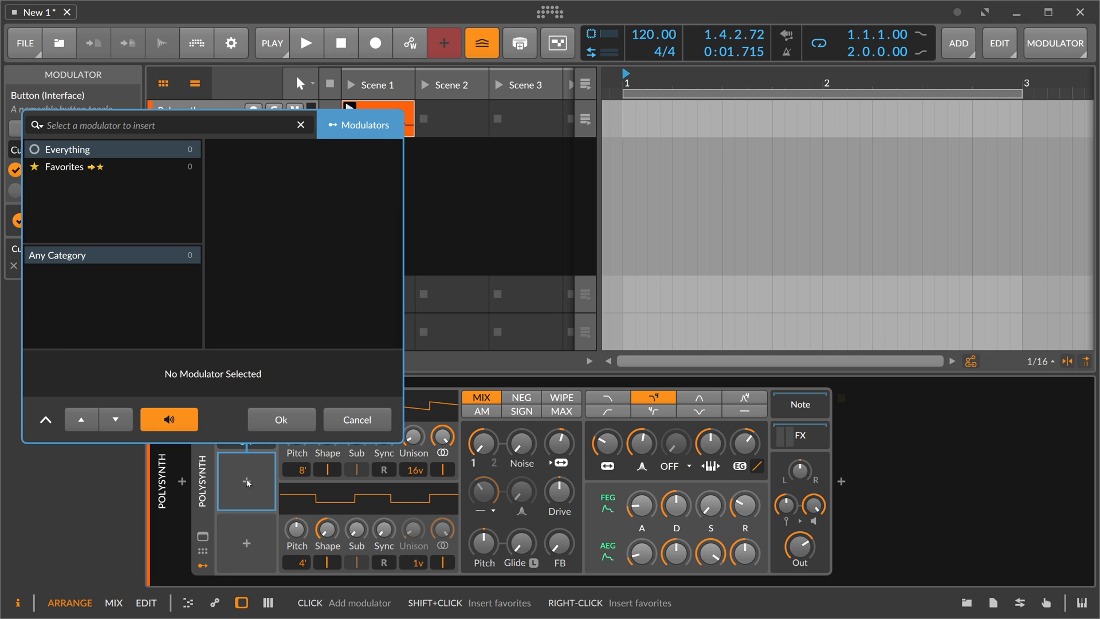
pyautogui.write('Button')
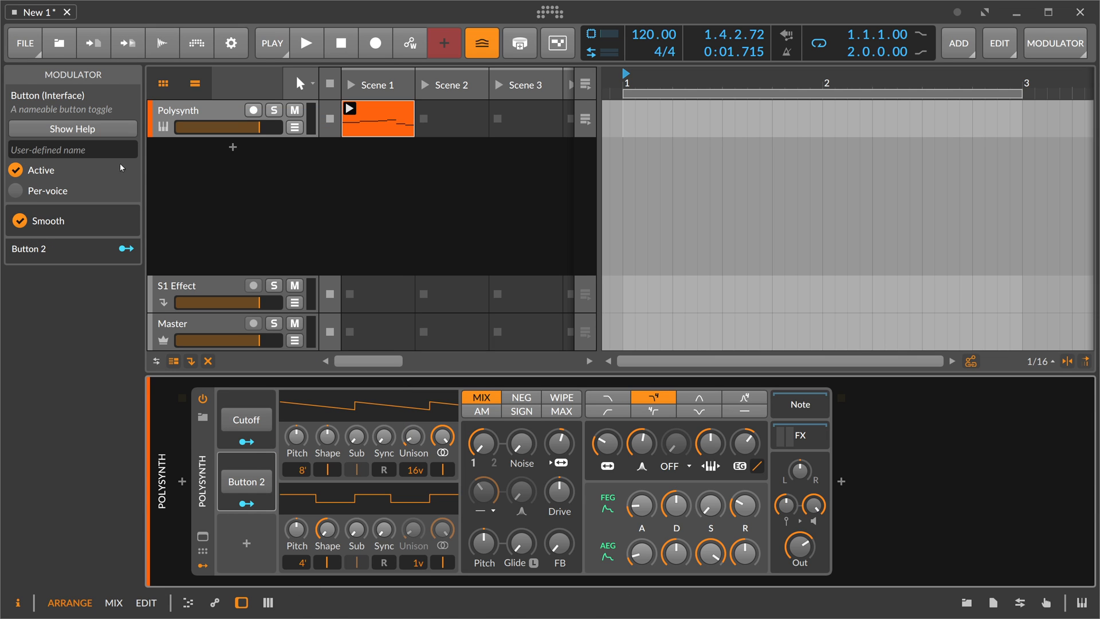
pyautogui.write('second')
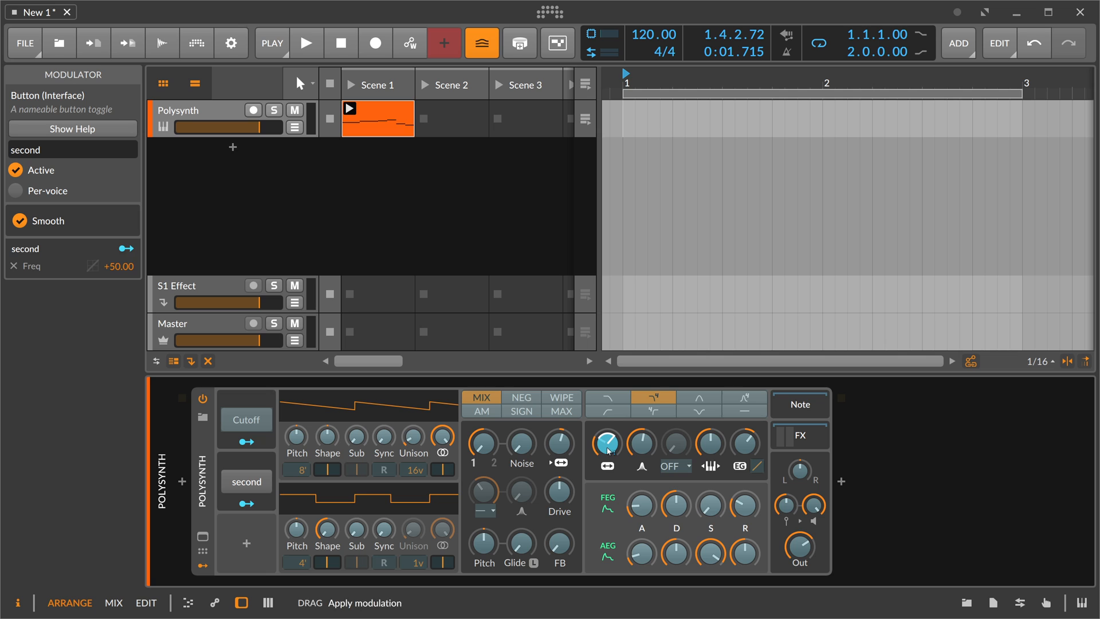
# Step: Toggle the second and Cutoff buttons on and back off to test both
pyautogui.click(245, 481)
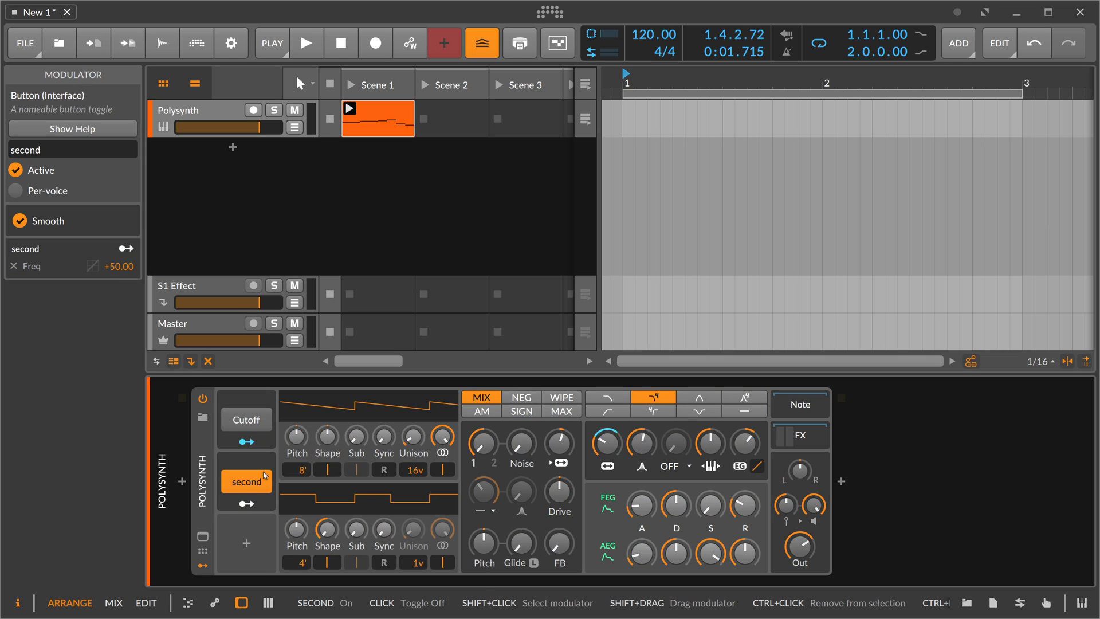
pyautogui.click(245, 419)
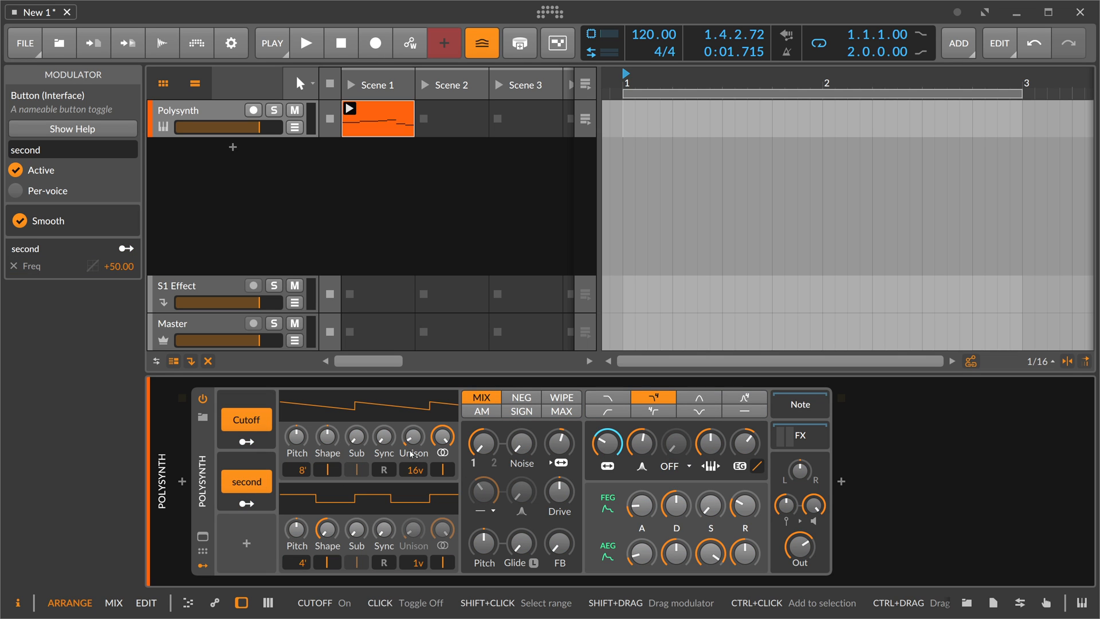
pyautogui.click(246, 480)
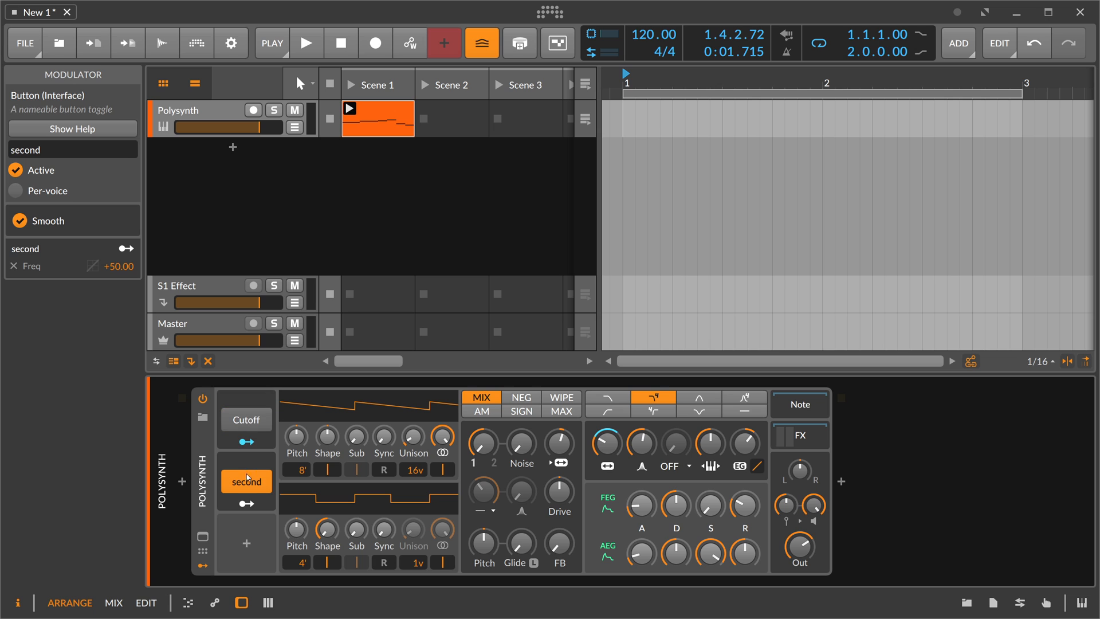
pyautogui.click(245, 419)
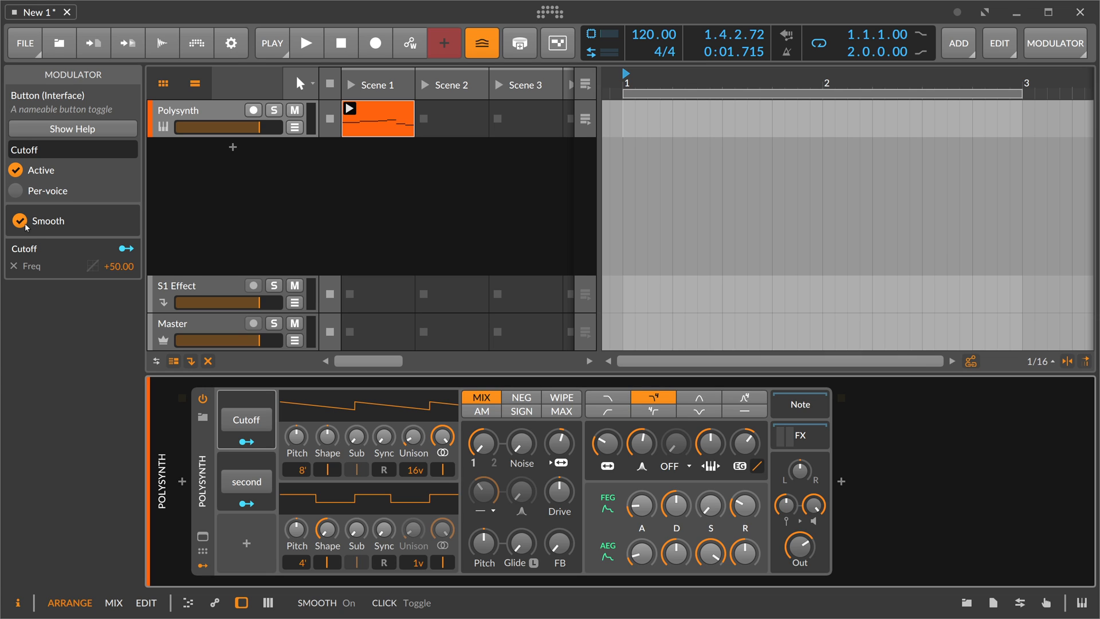
pyautogui.moveTo(245, 420)
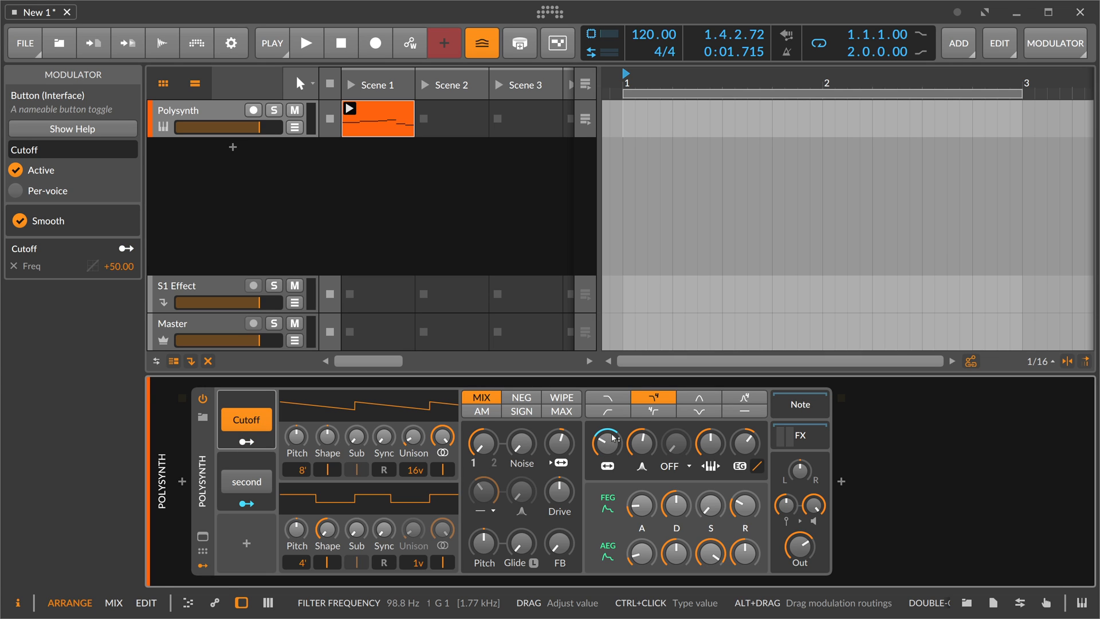
pyautogui.moveTo(605, 440)
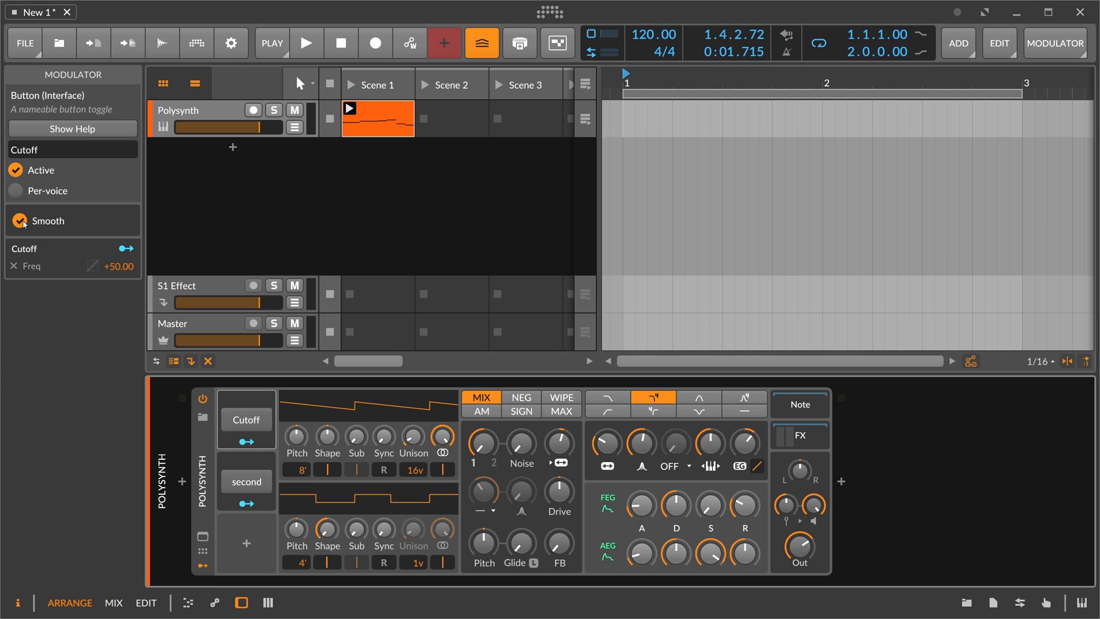
# Step: Uncheck Smooth for the Cutoff button so the cutoff jumps instantly, then toggle it off
pyautogui.click(14, 220)
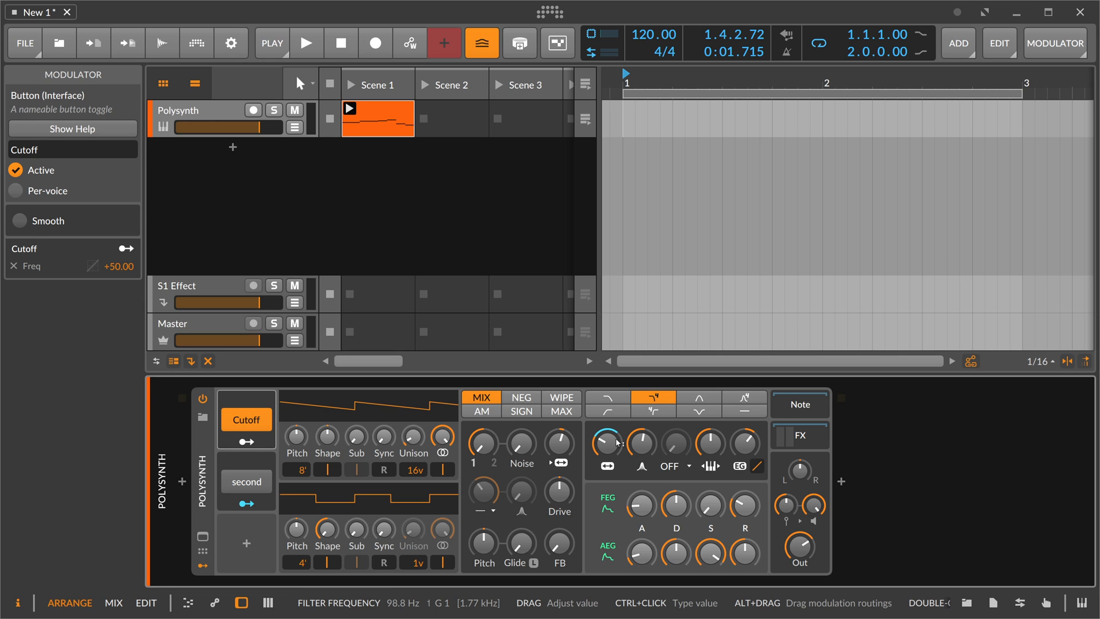
pyautogui.click(19, 220)
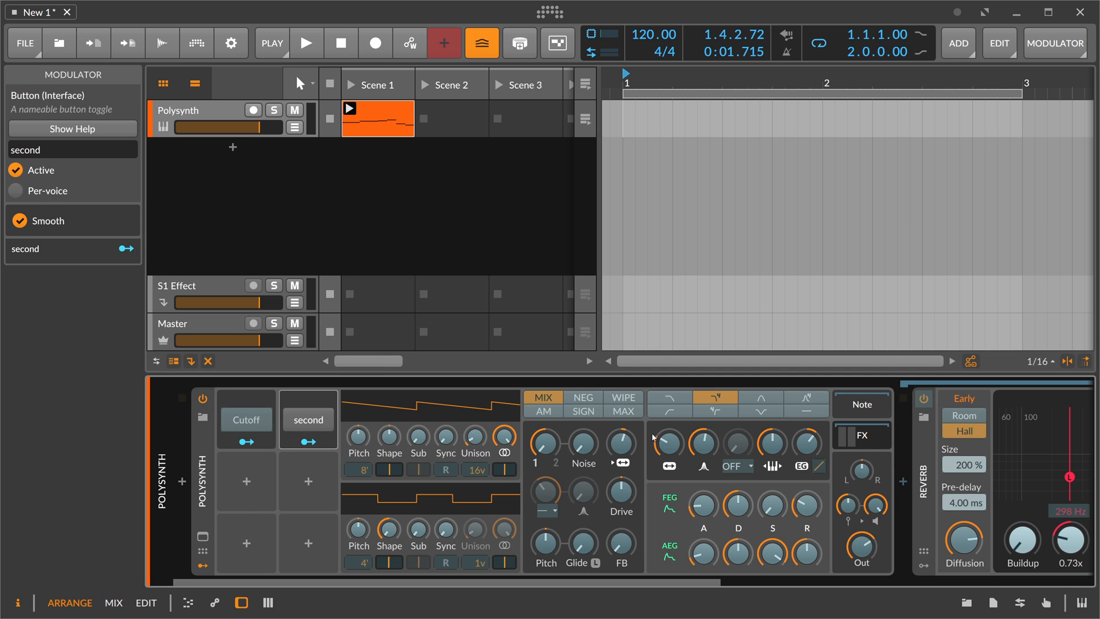
pyautogui.moveTo(356, 440)
pyautogui.write('r')
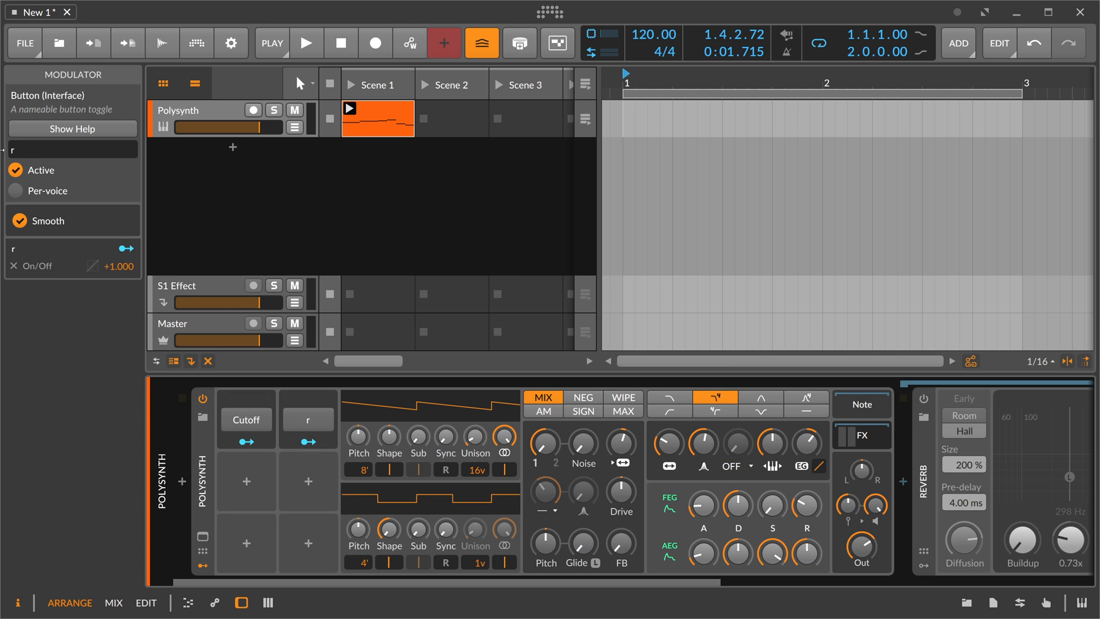
# Step: Name the second button 'reverb' and toggle it to switch the Reverb device on and off
pyautogui.write('everb')
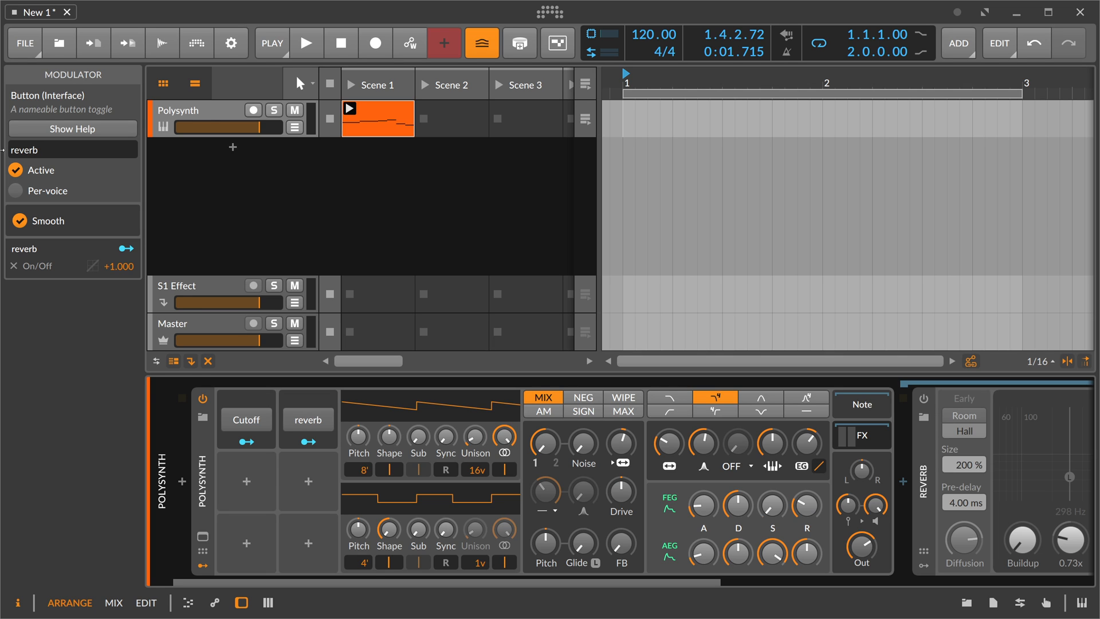
pyautogui.click(307, 420)
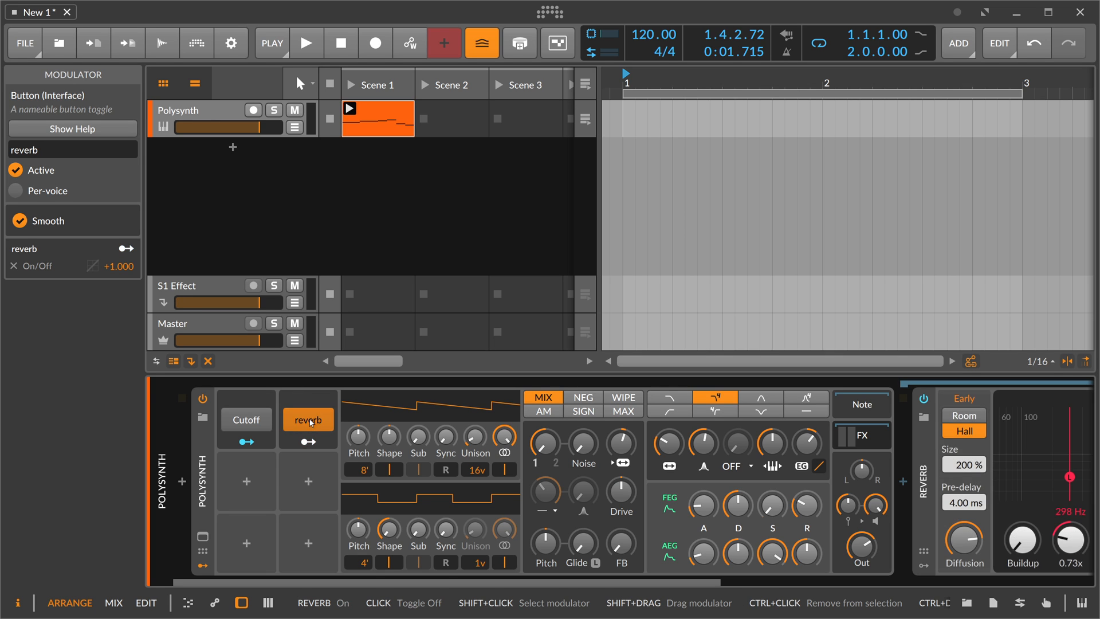
pyautogui.click(307, 420)
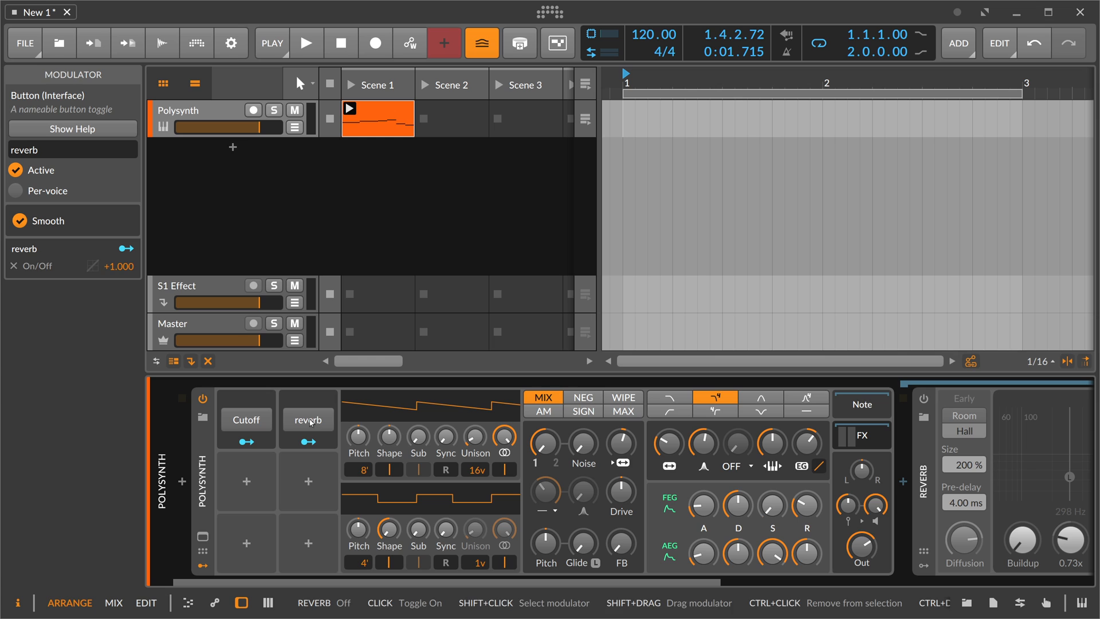
pyautogui.moveTo(311, 418)
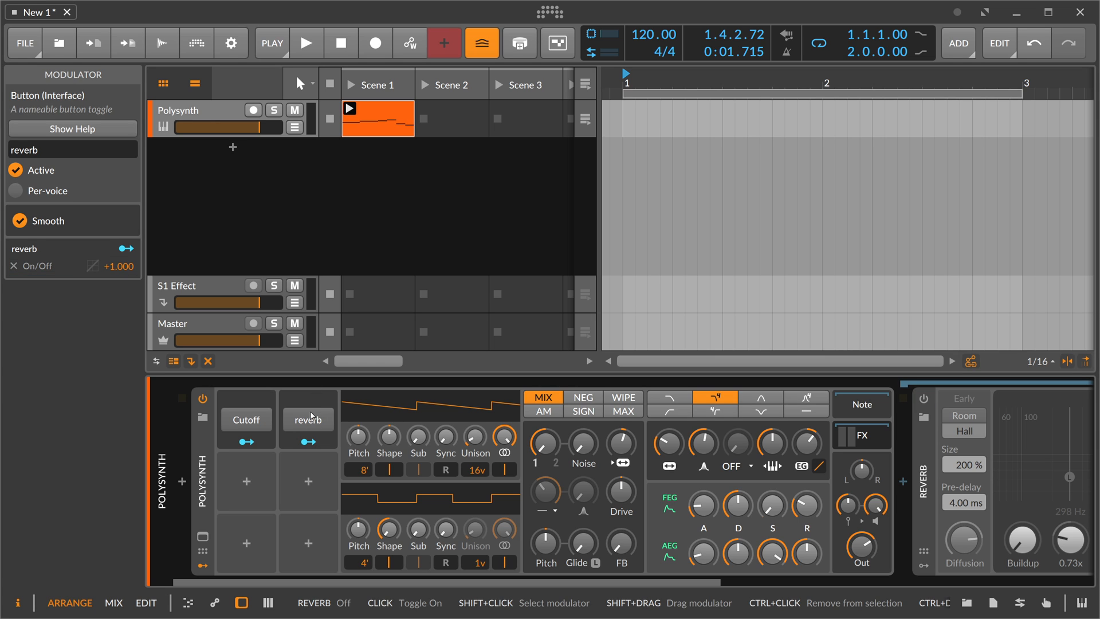
pyautogui.click(307, 420)
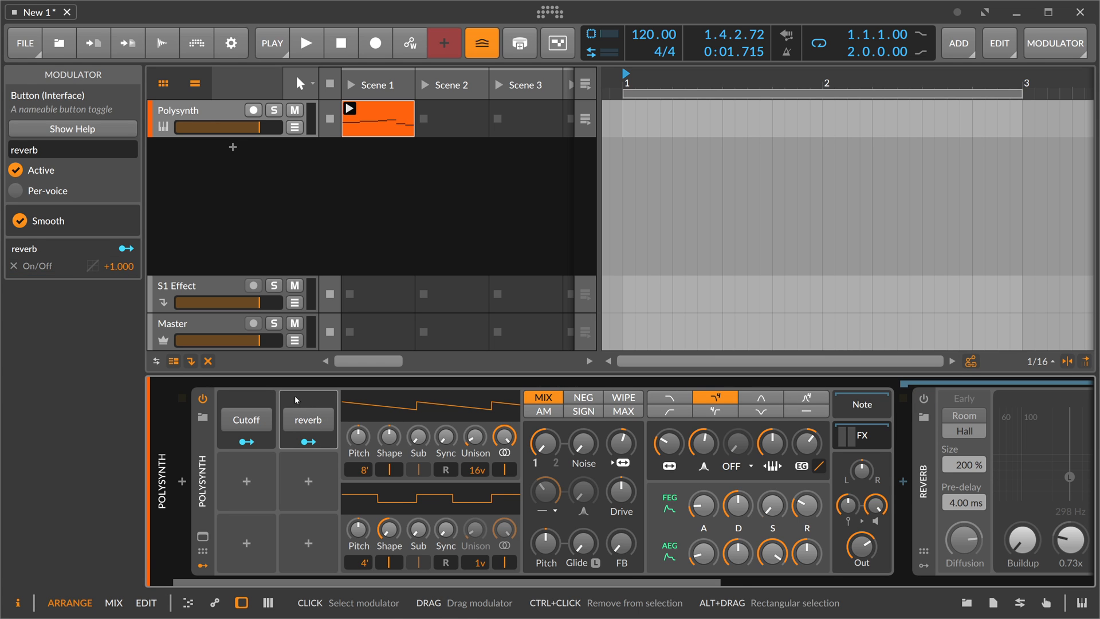